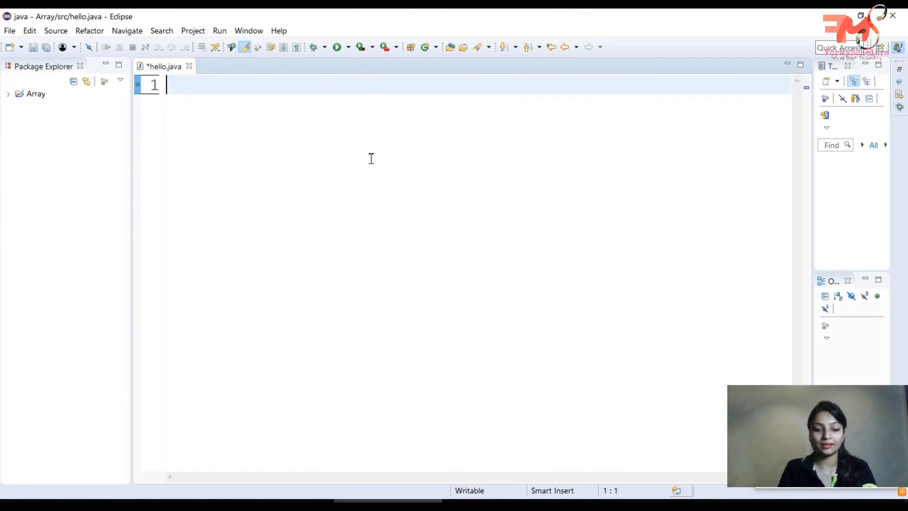
Declare class hello1 and begin its constructor header hello1(int a), fixing the 'calss' typo
text(calss)
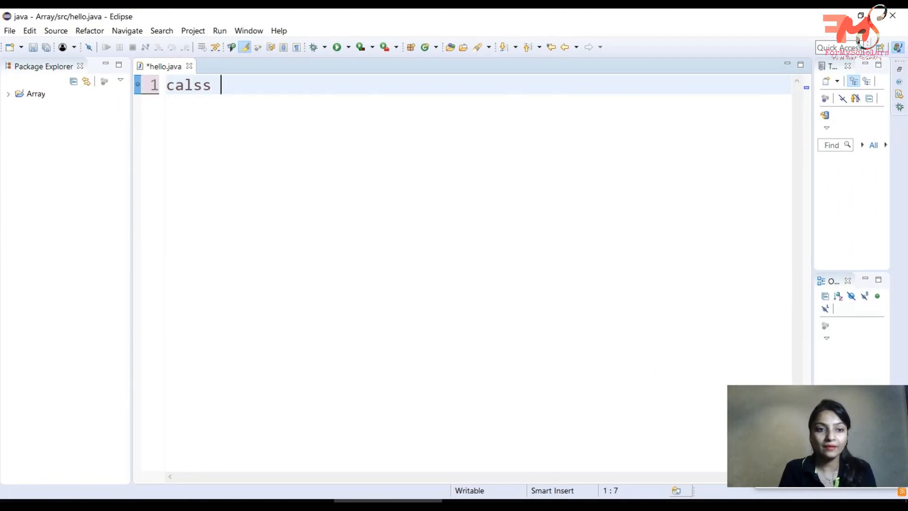
key(BackSpace)
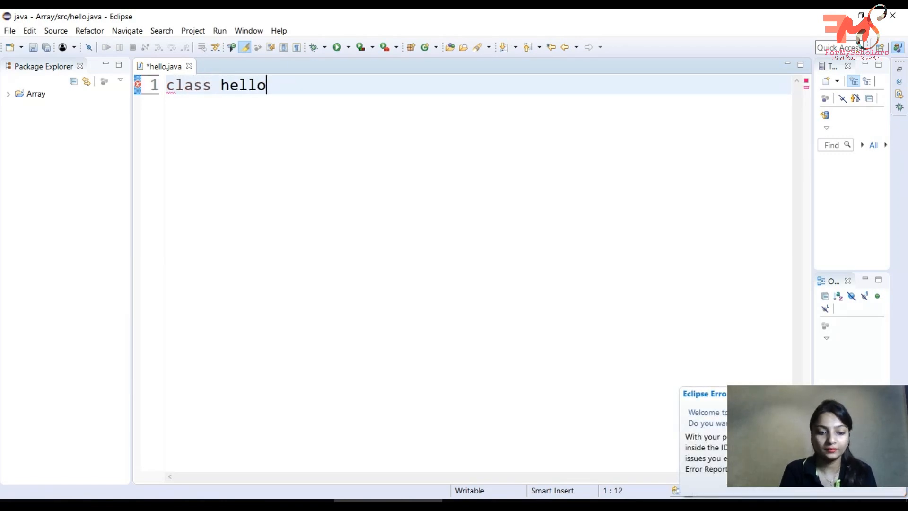
text(1{)
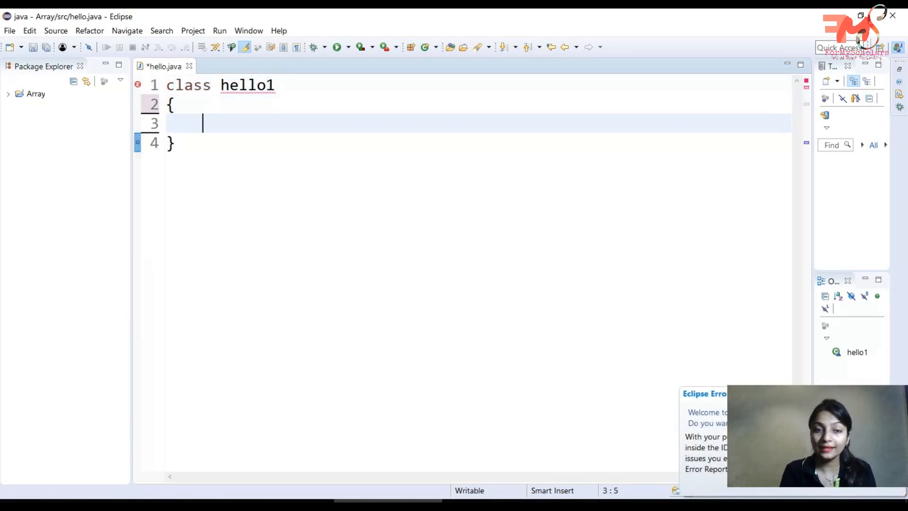
text(hello)
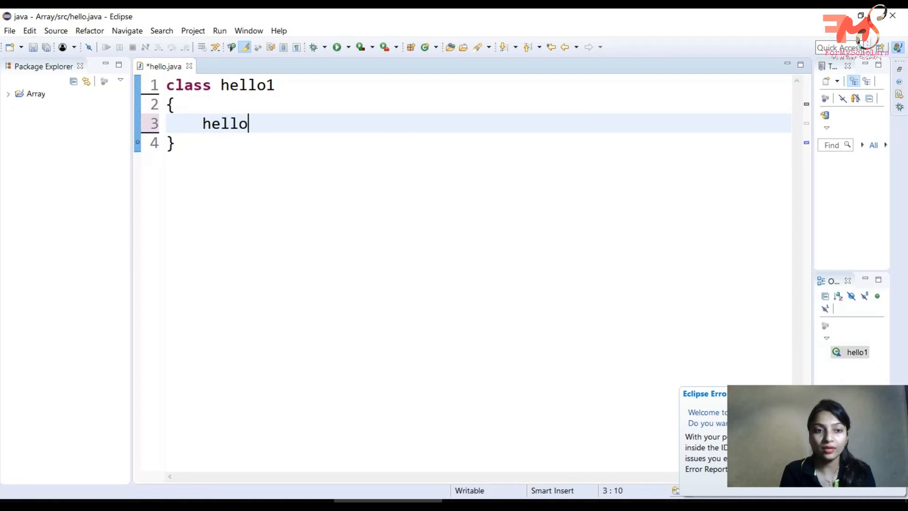
text(1)
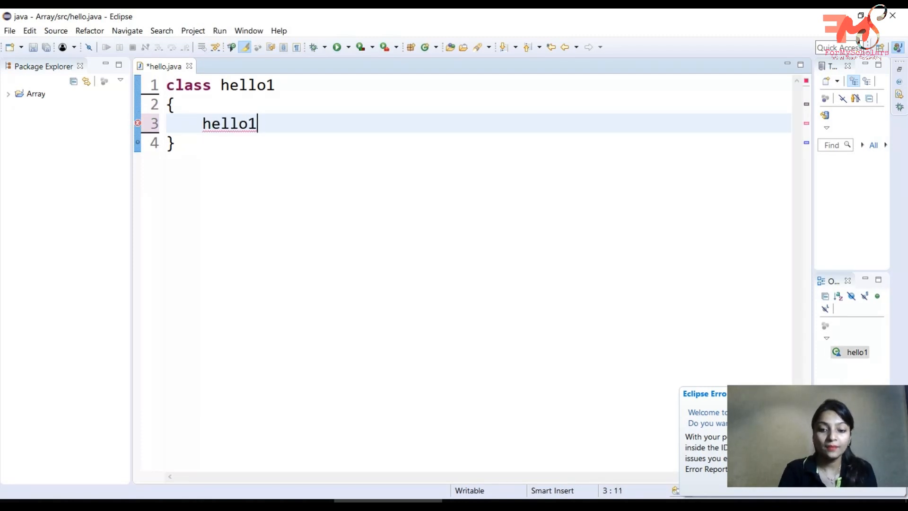
text(())
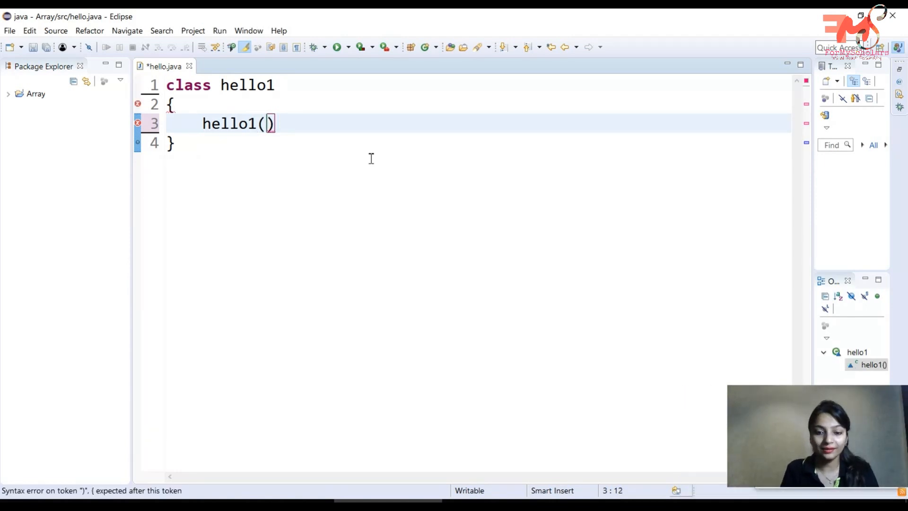
text(int)
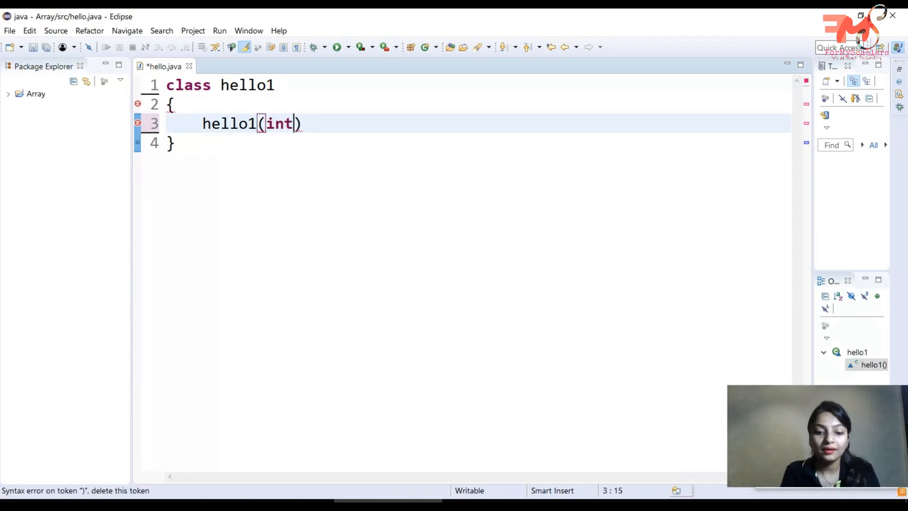
text(a)
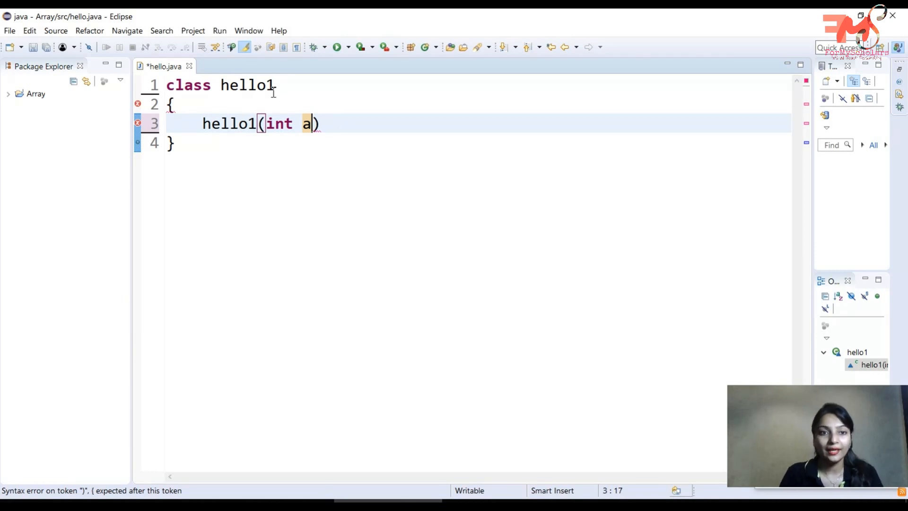
Add field int b and constructor body b=a;, leaving new lines below the constructor
text(int)
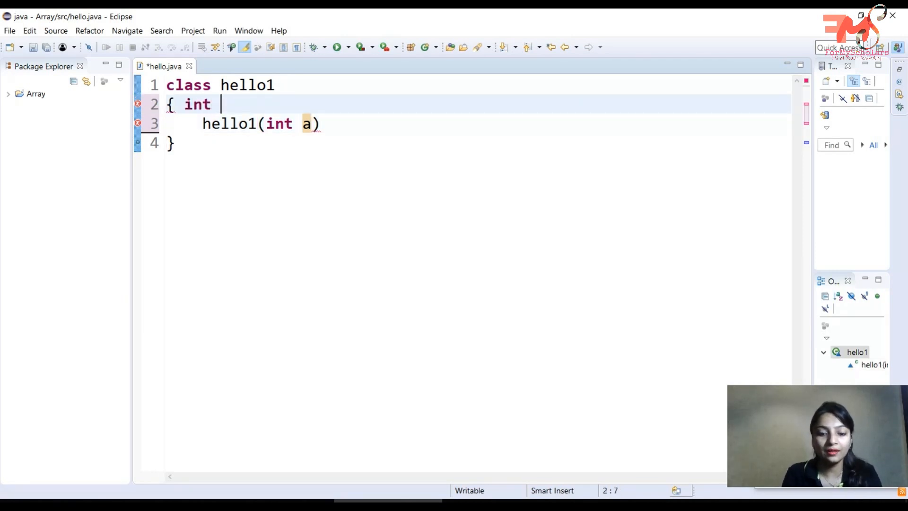
text(b;)
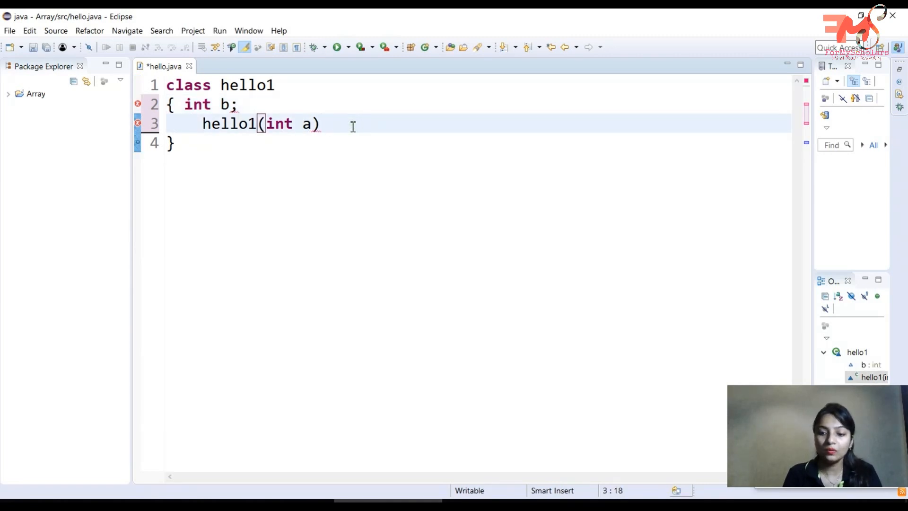
text({)
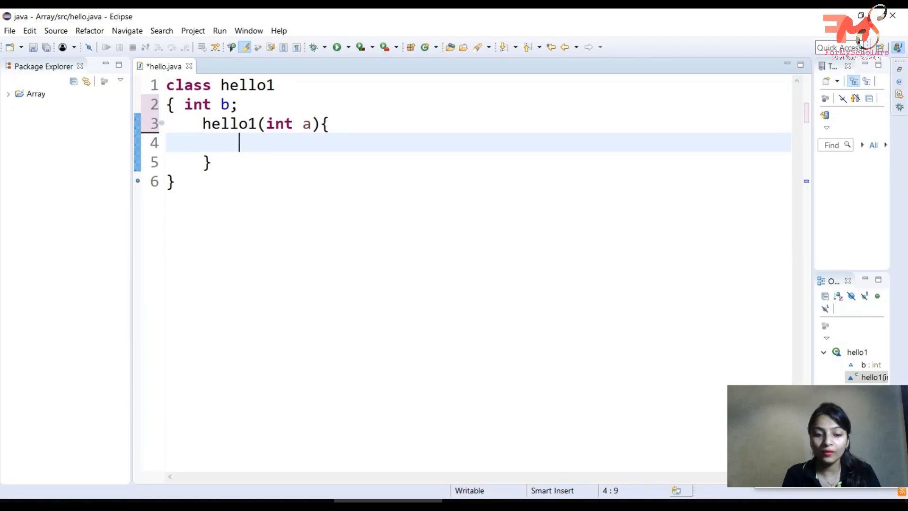
text(b=a;)
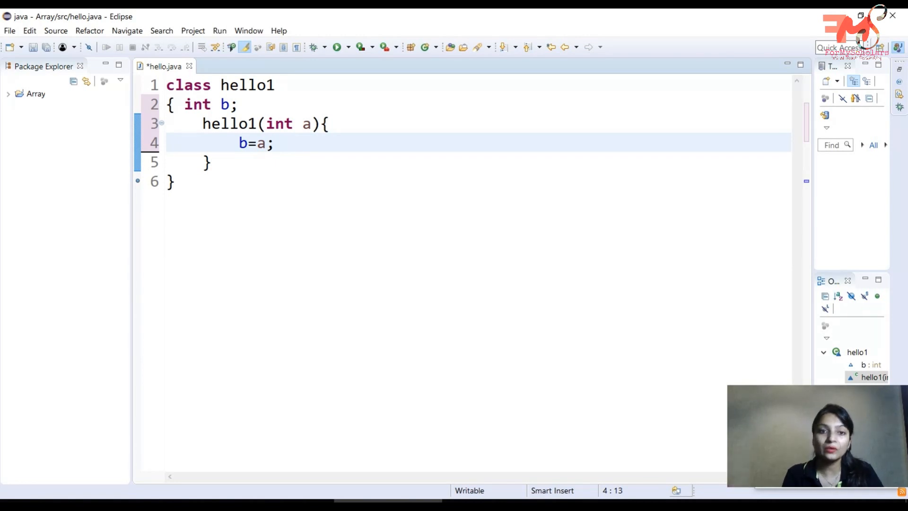
click(277, 143)
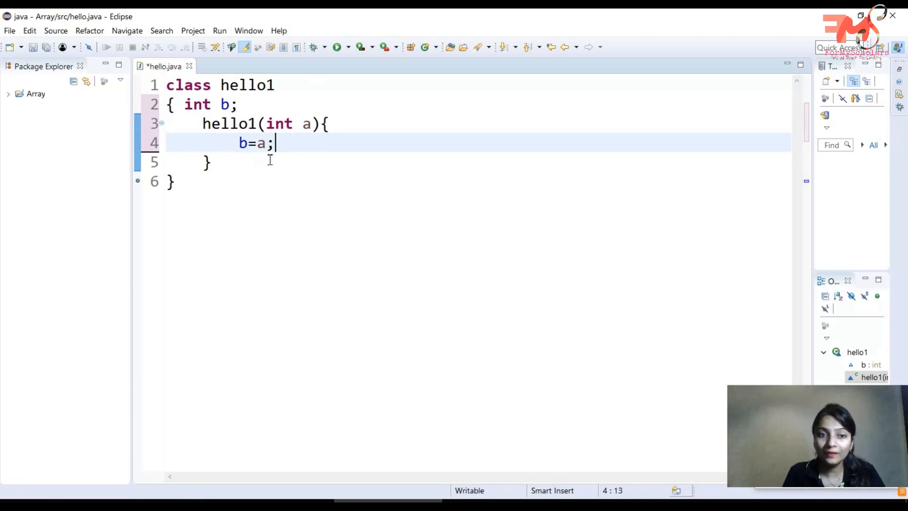
key(Enter)
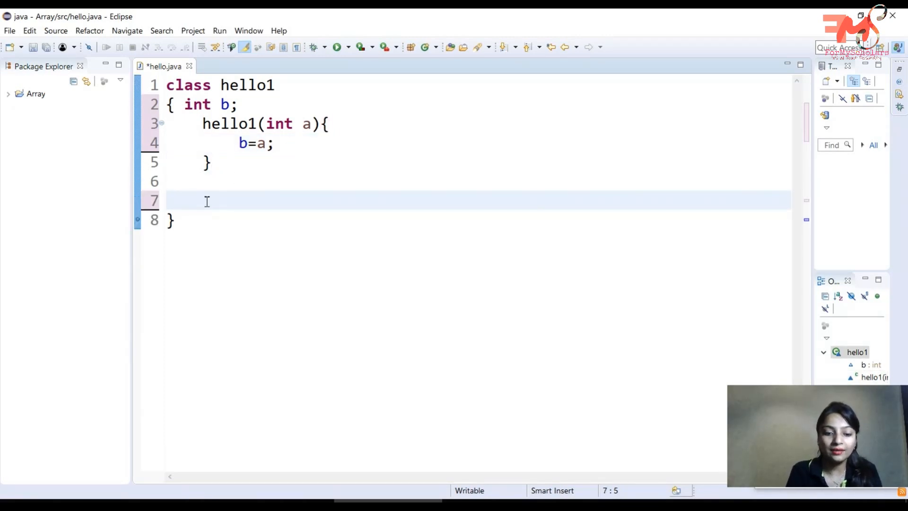
Add void disp() method printing b via System.out.print
text(vooid disp()
text(System.out)
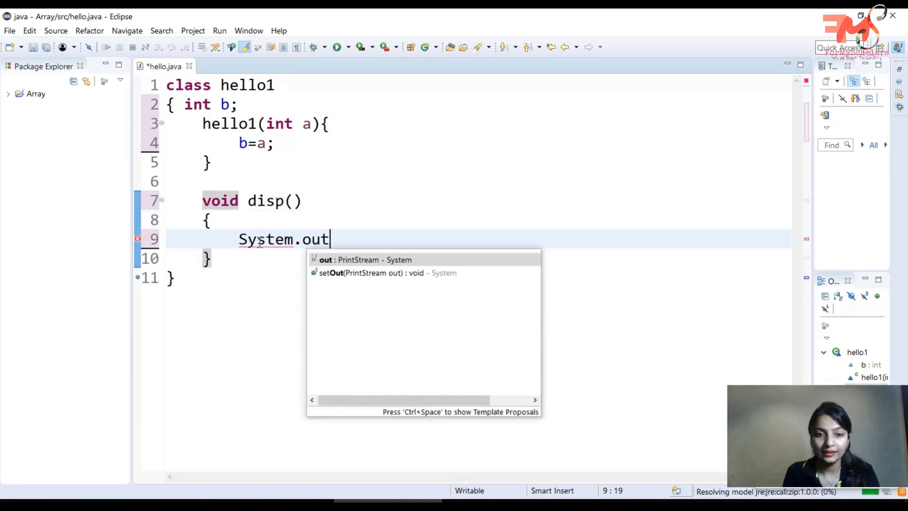
text(.print(+b);)
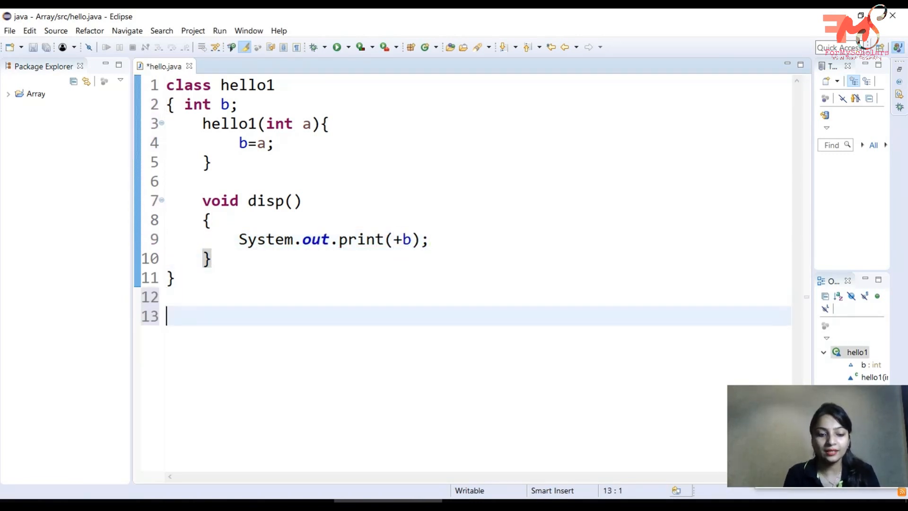
Write class hello with public static void main(String args[])
text(class)
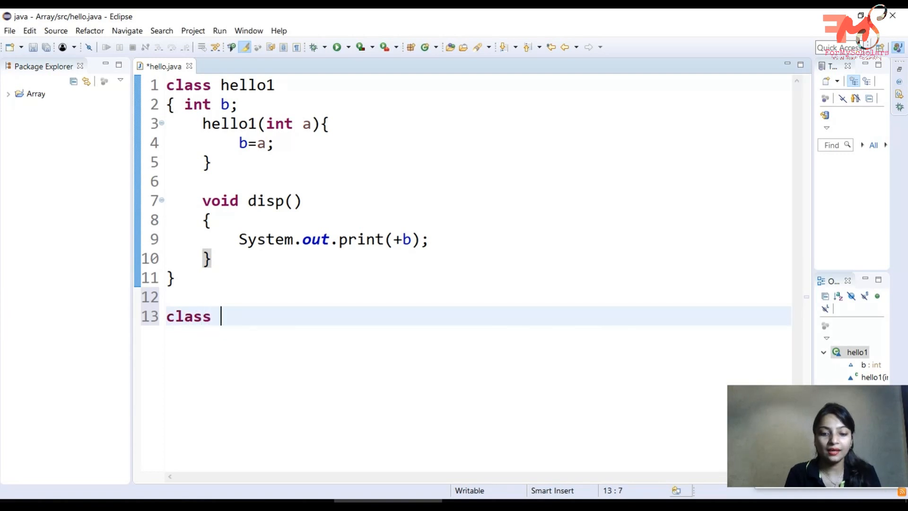
text(hello)
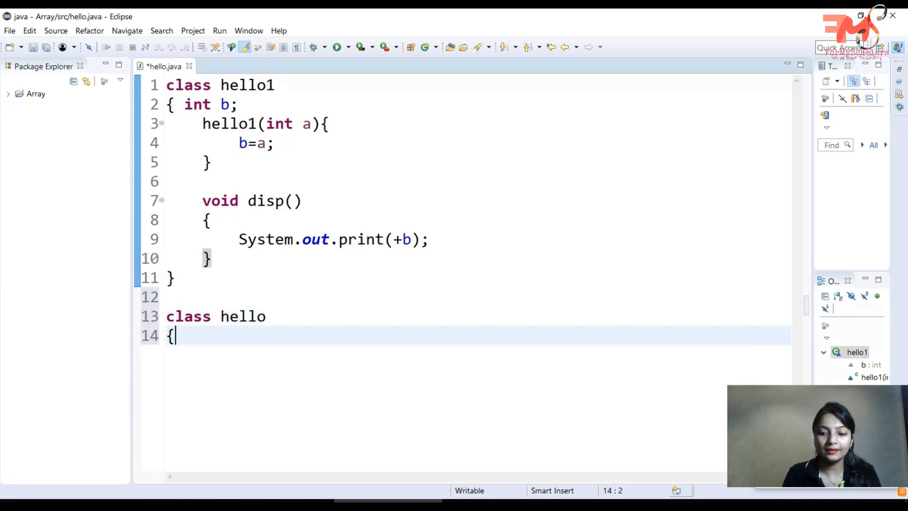
text(public)
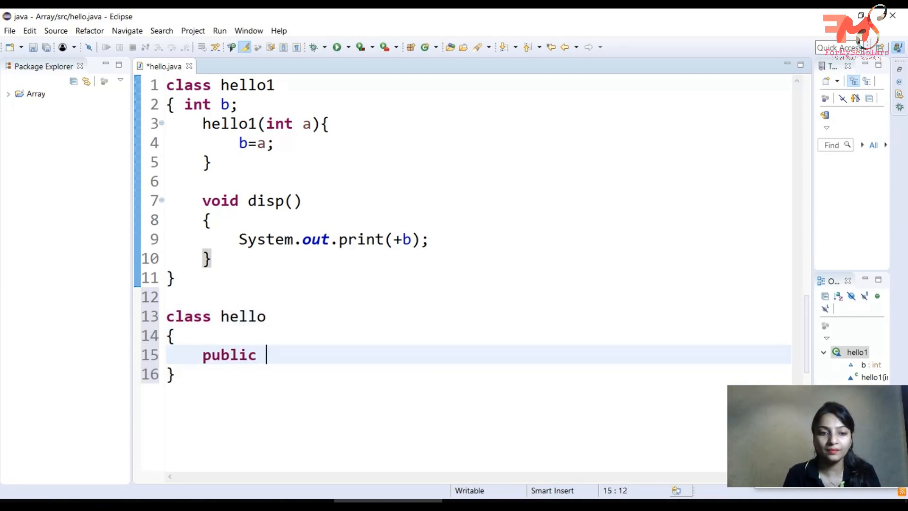
text(static)
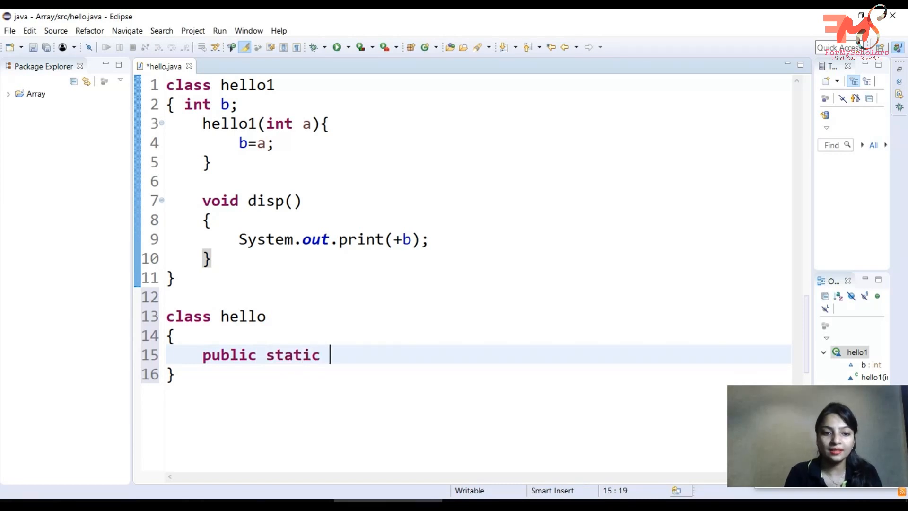
text(void mai)
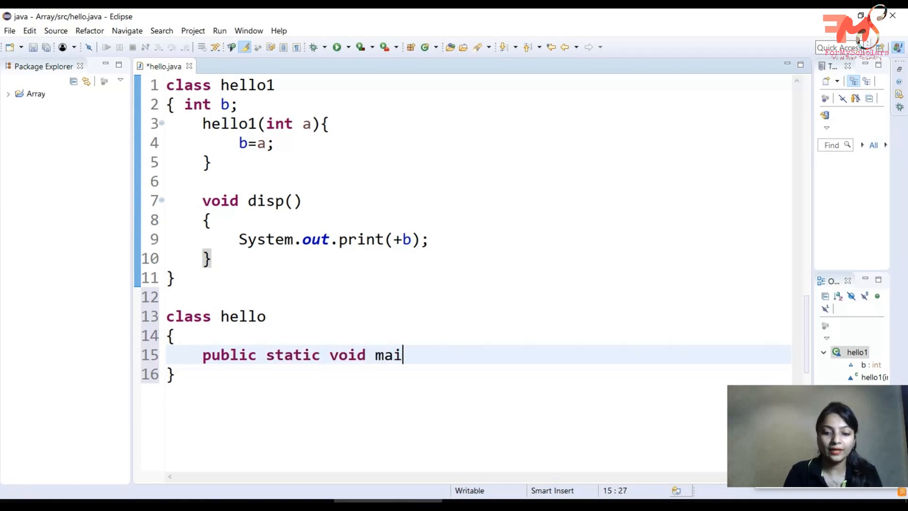
text(n(Stri)
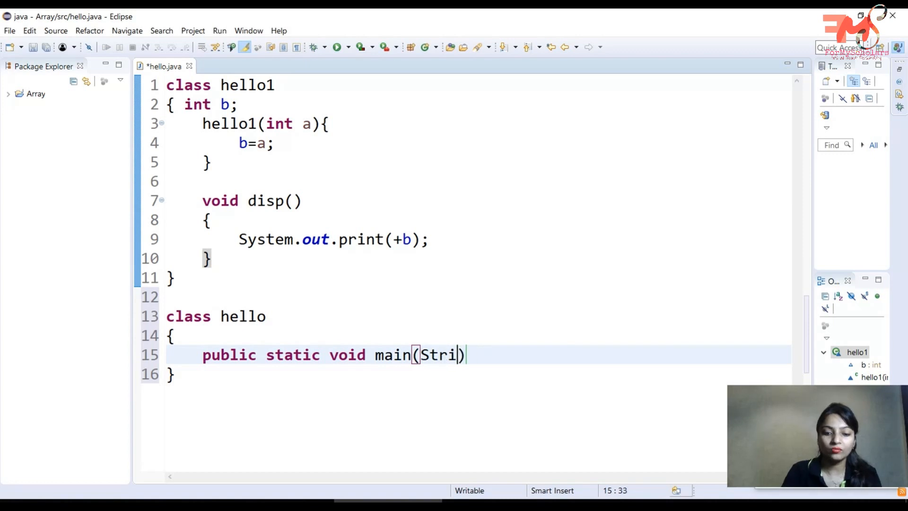
text(ng args[])
text({)
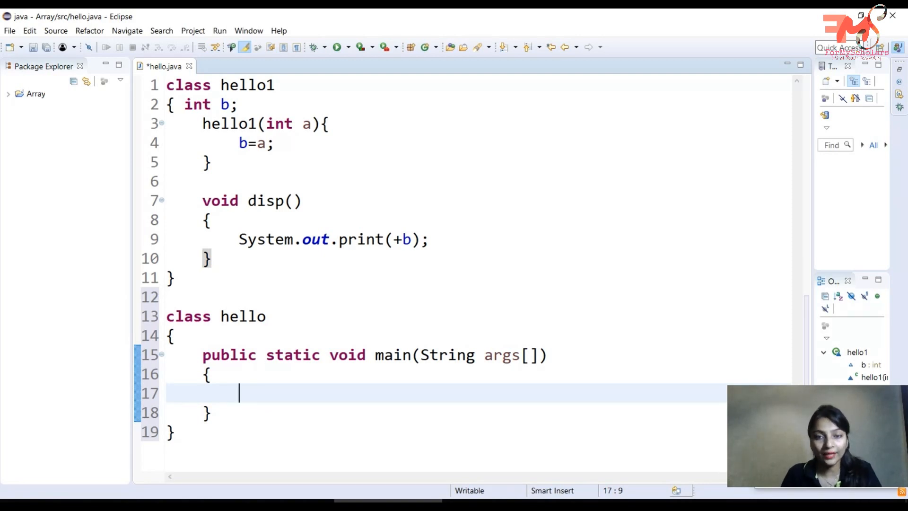
In main create hello1 ob=new hello1(); call ob.disp(); and save the file
text(hel)
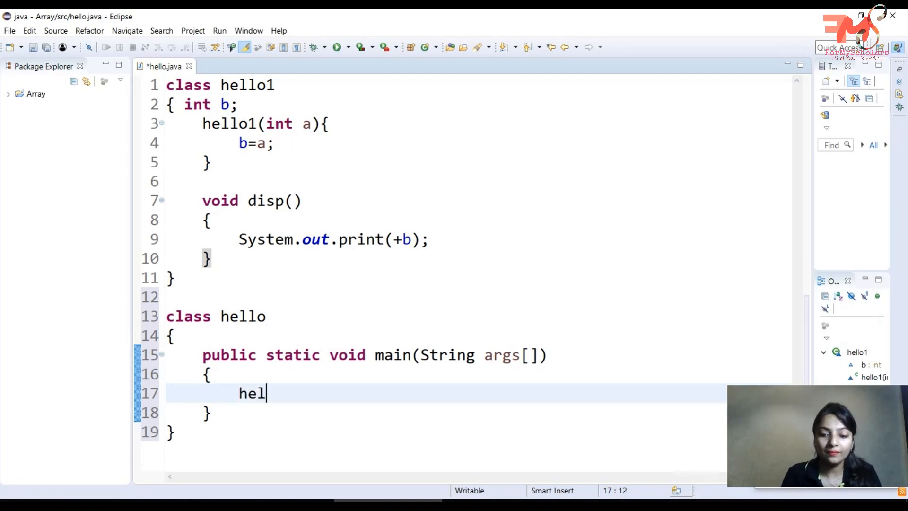
text(lo1 ob)
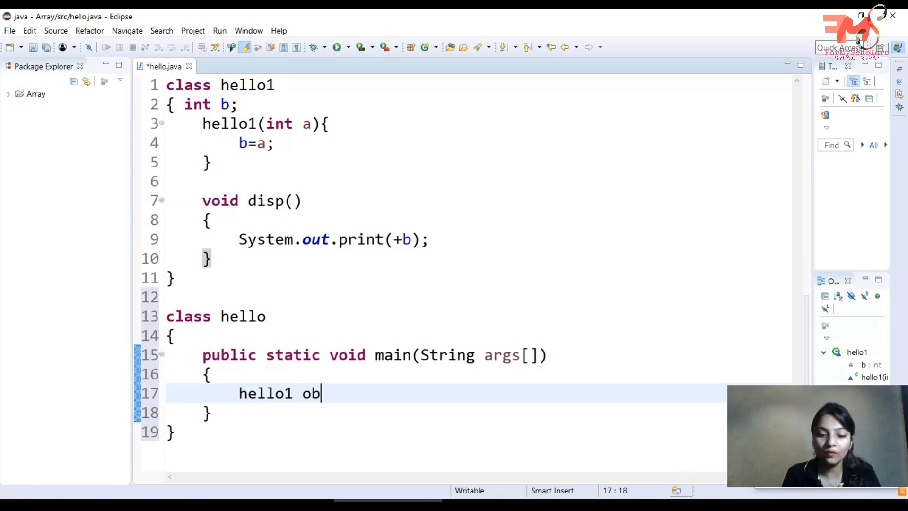
text(=new)
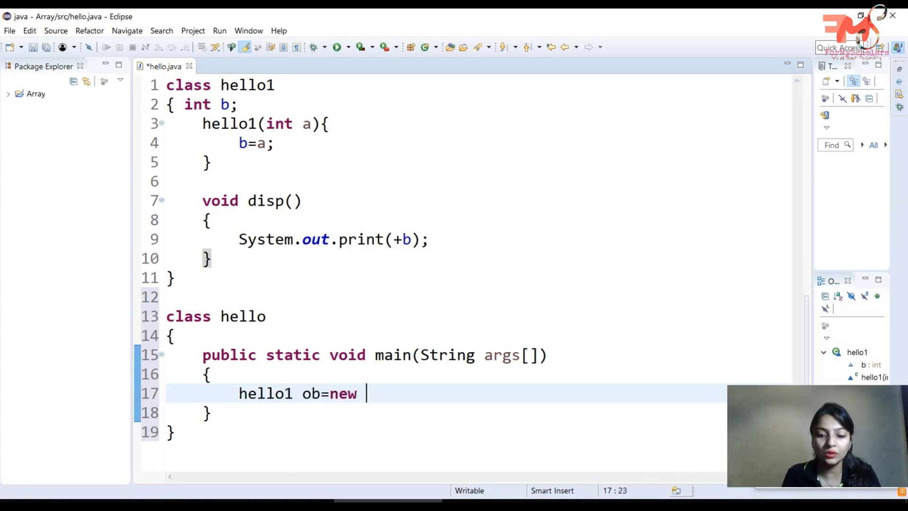
text(hello1();)
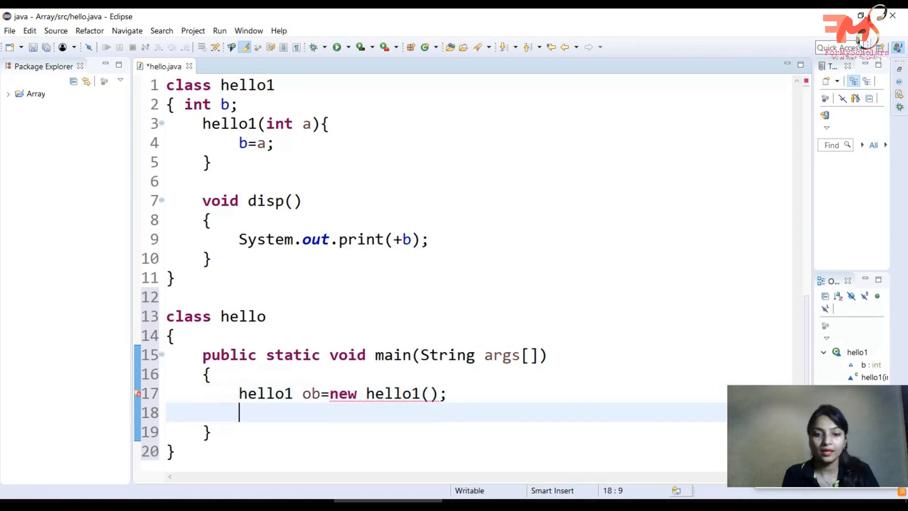
text(ob.)
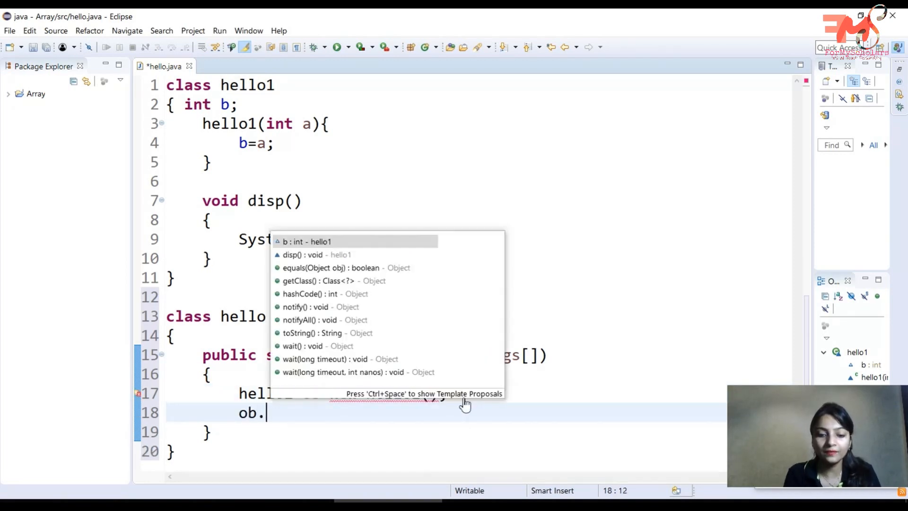
text(disp();)
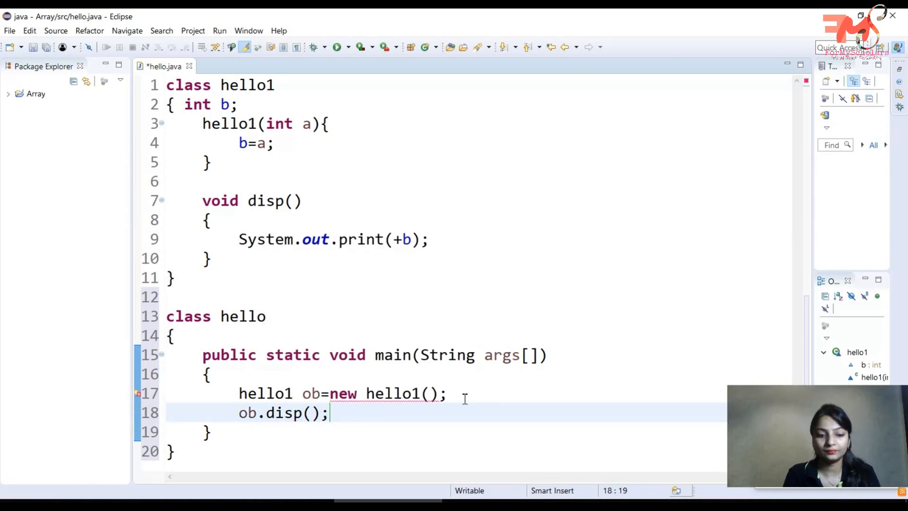
key(ctrl+s)
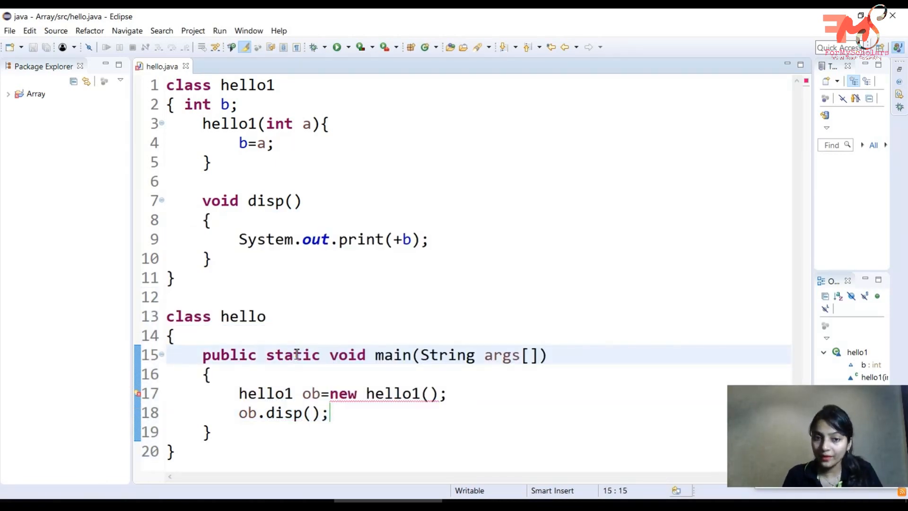
Inspect the undefined hello1() error and move the constructor's opening brace to its own line
double_click(257, 394)
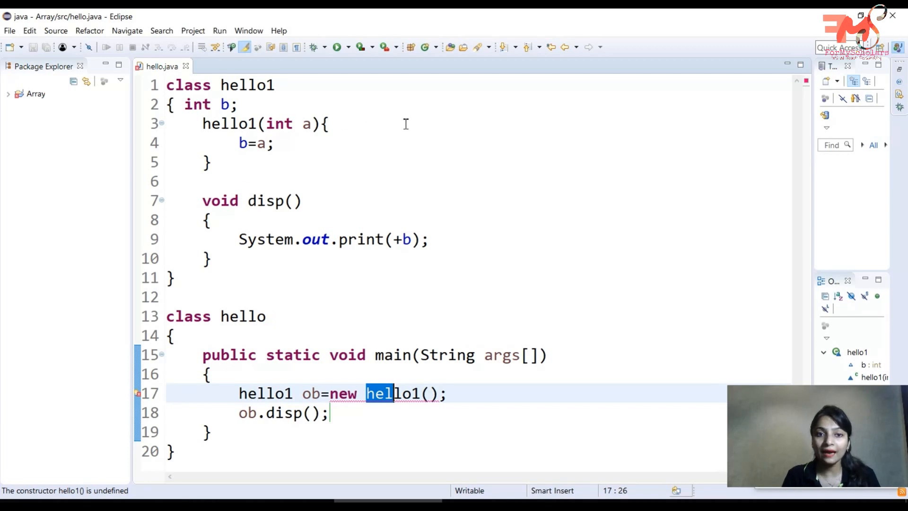
click(375, 123)
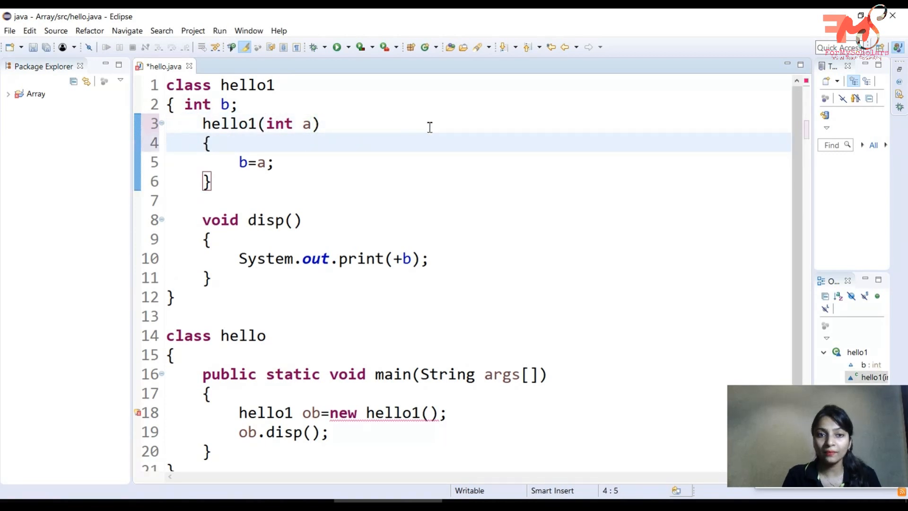
Label the hello1(int a) constructor with a //parameterized constructor comment
text(//para)
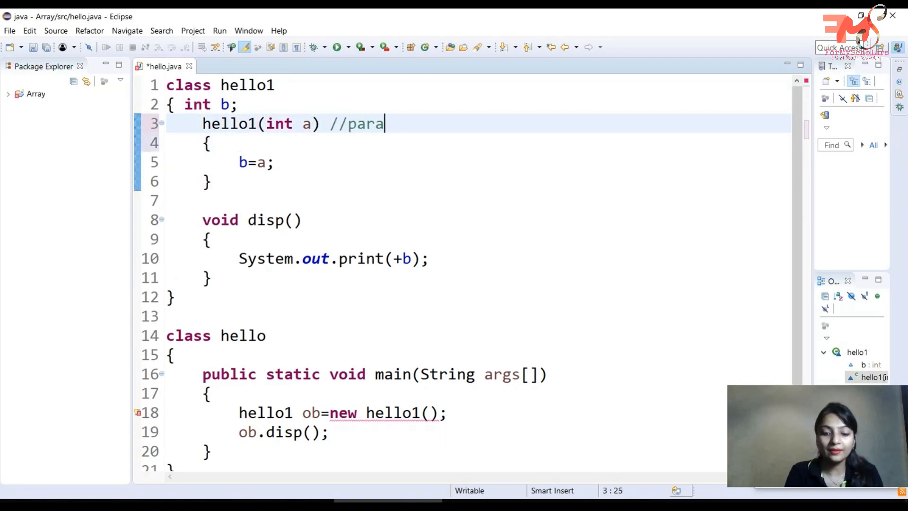
text(mete)
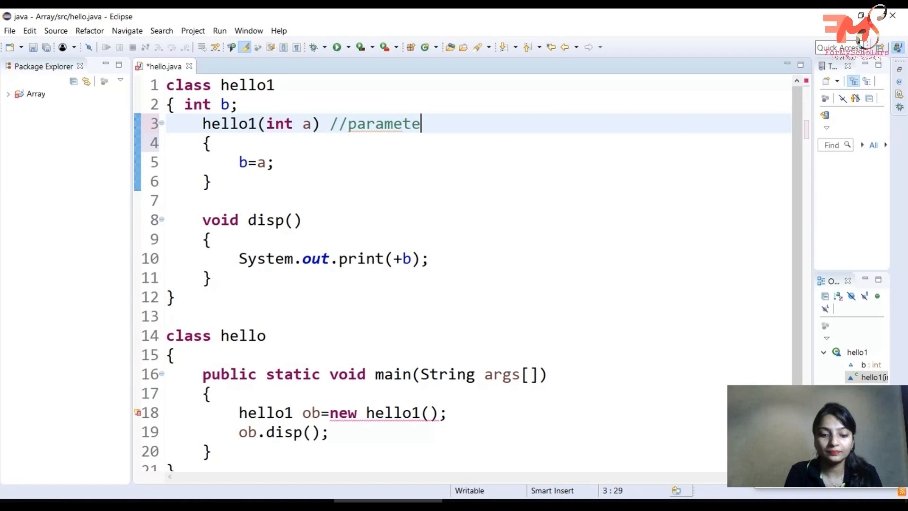
text(rized con)
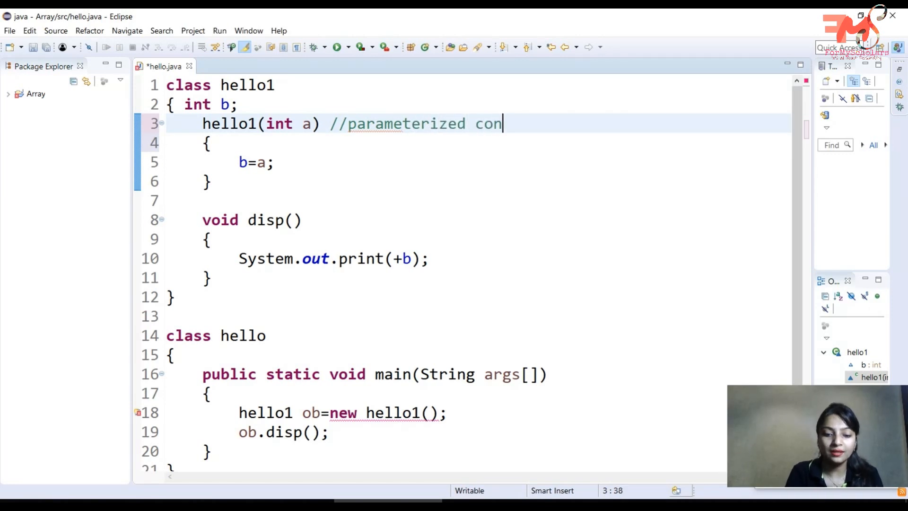
text(structor)
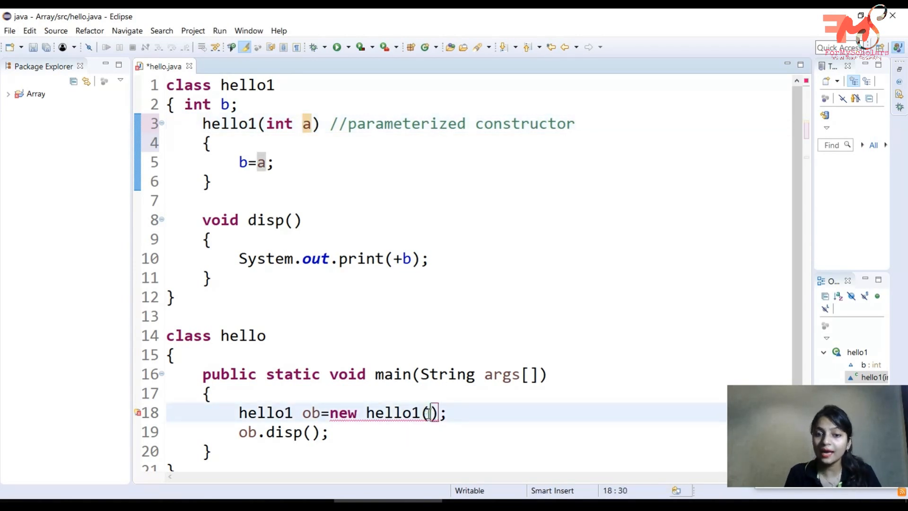
Pass 20 to new hello1(20) in main and run the program so the console prints 20
click(137, 412)
text(20)
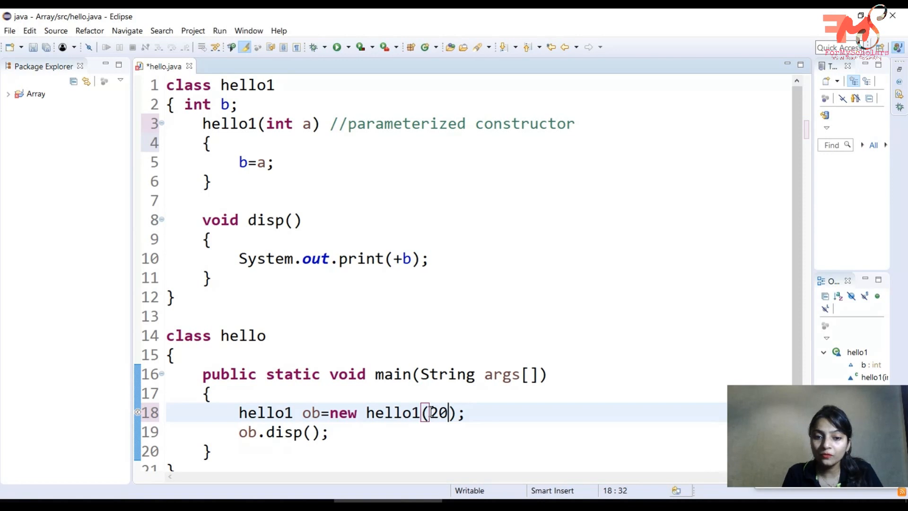
double_click(438, 413)
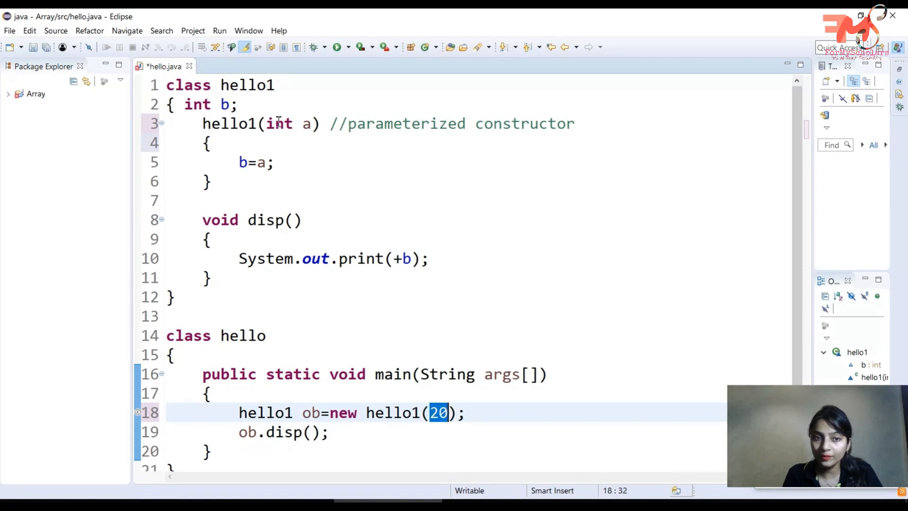
mouse_move(382, 390)
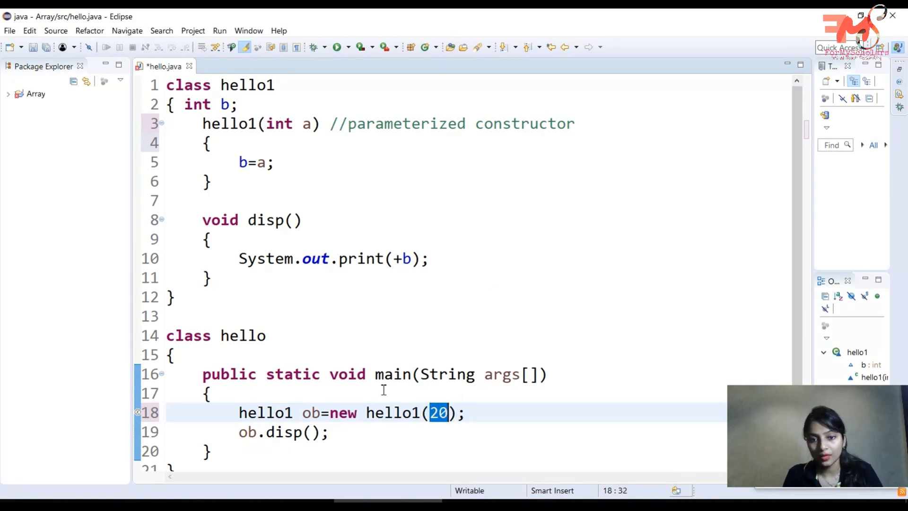
click(429, 413)
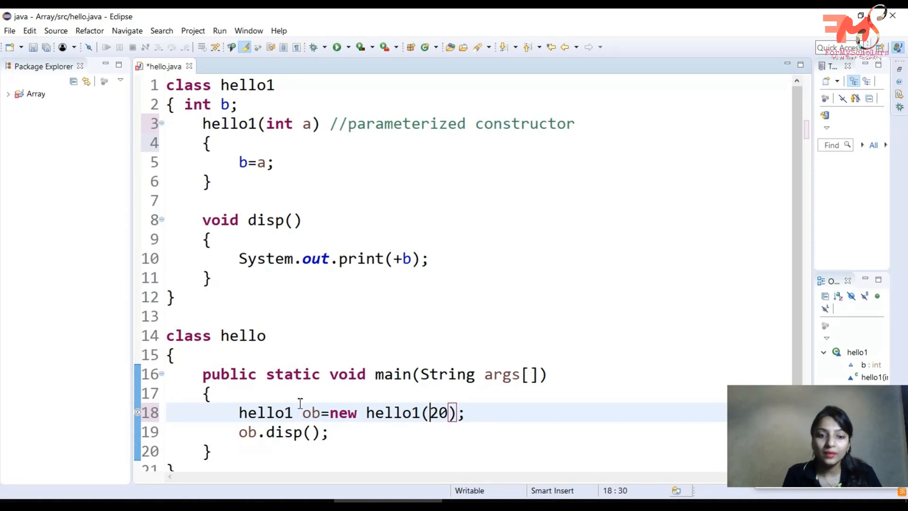
triple_click(283, 431)
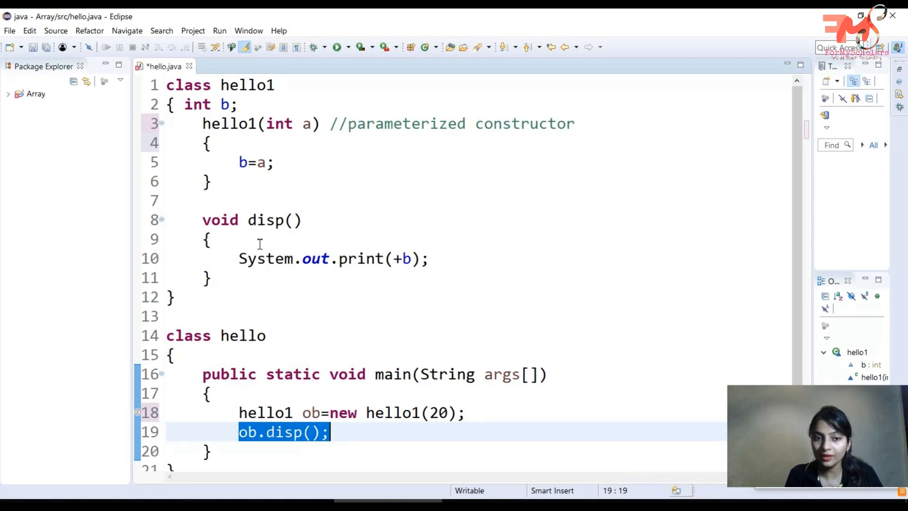
mouse_move(403, 259)
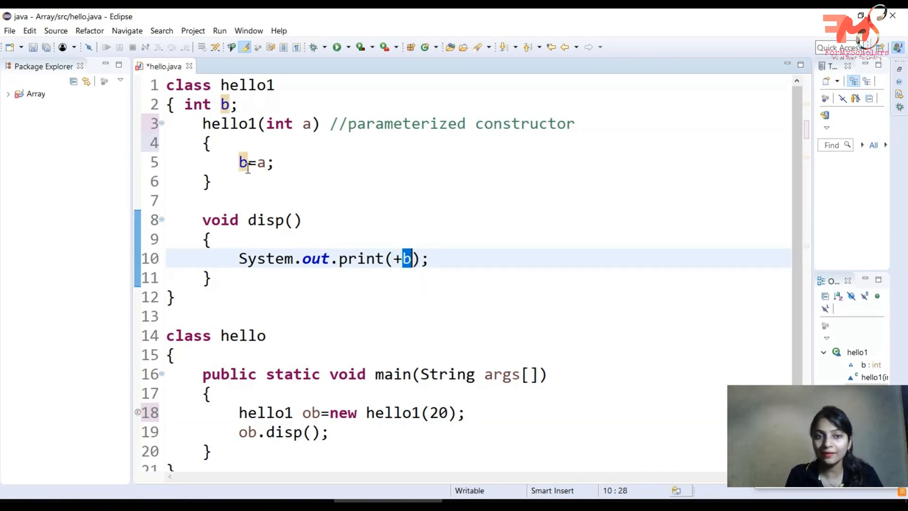
mouse_move(242, 163)
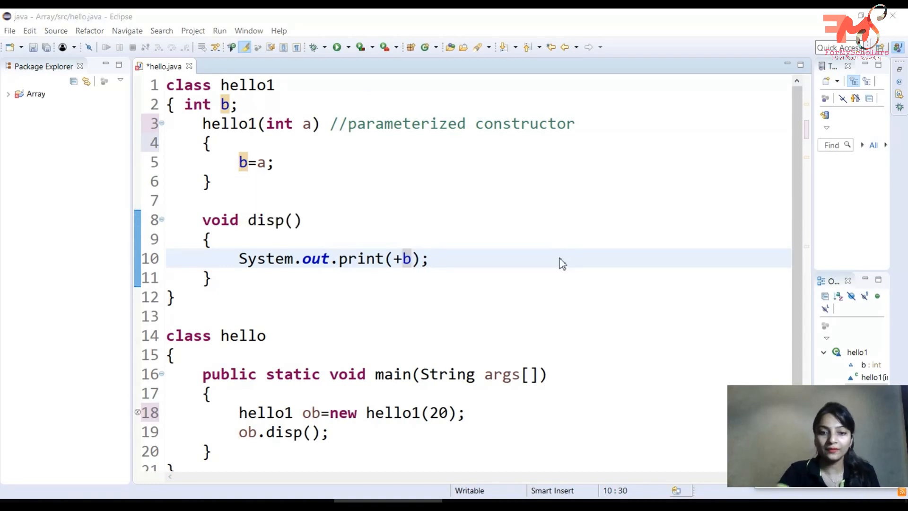
click(338, 47)
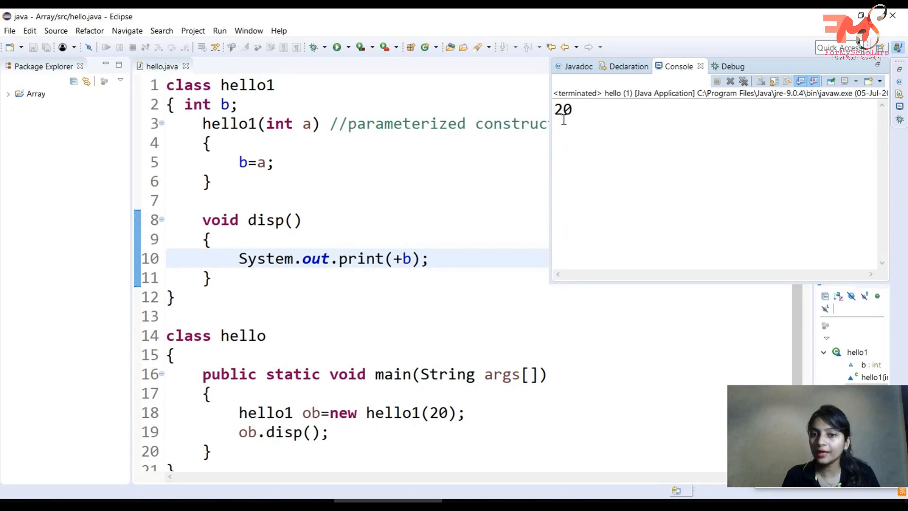